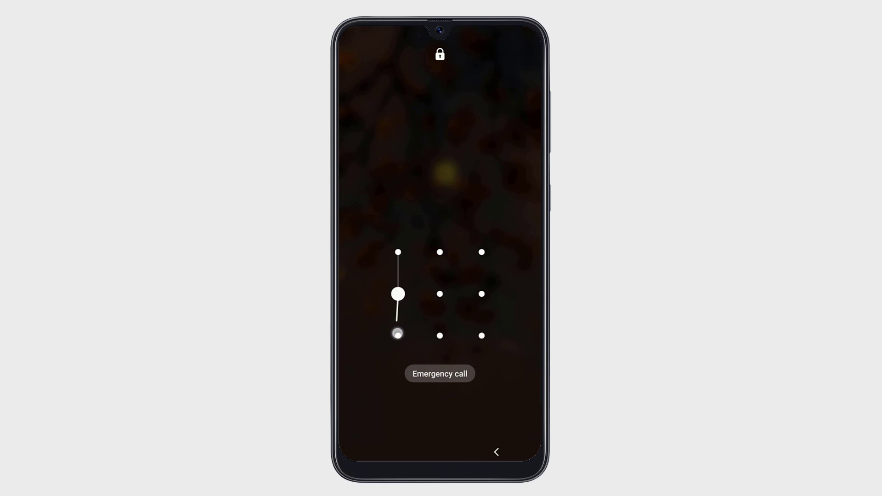
# Step: Try unlock patterns on the phone's dot grid
pyautogui.moveTo(398, 252); pyautogui.dragTo(398, 335)
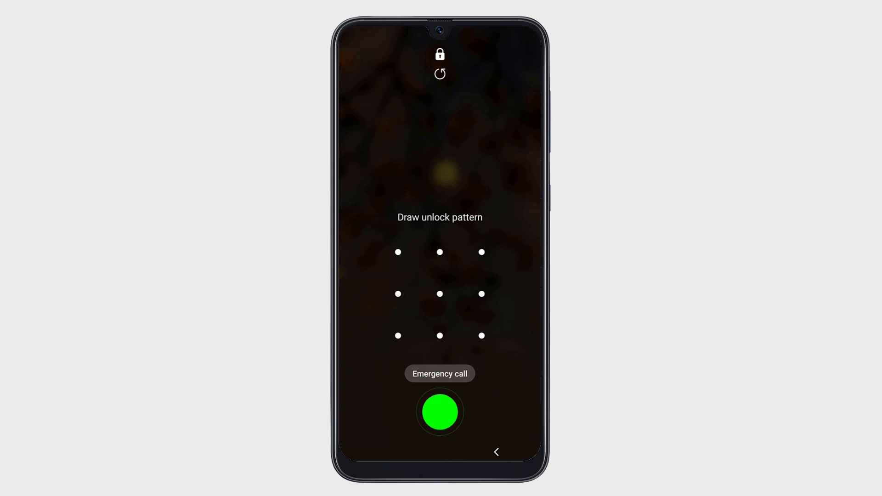
pyautogui.click(439, 336)
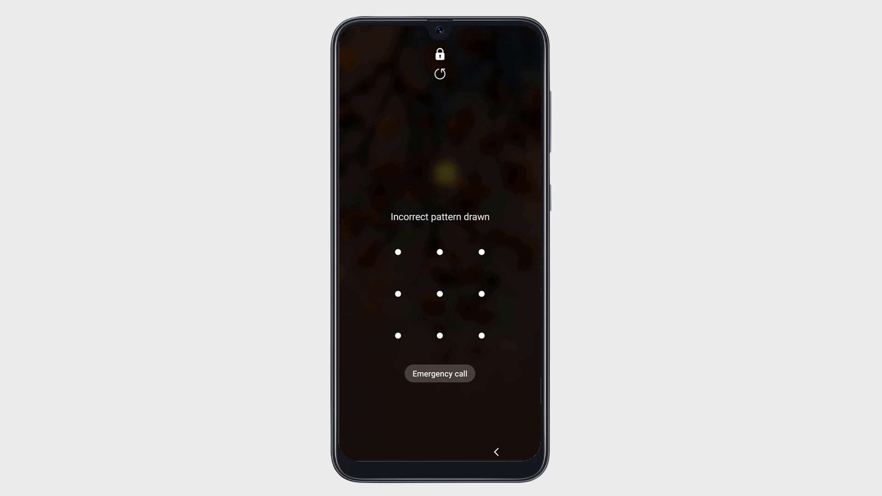
pyautogui.click(481, 252)
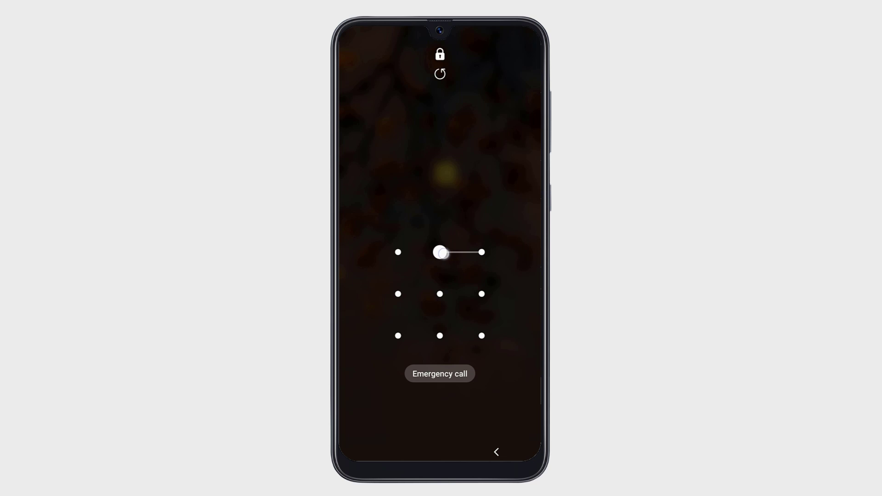
pyautogui.moveTo(440, 252); pyautogui.dragTo(481, 252)
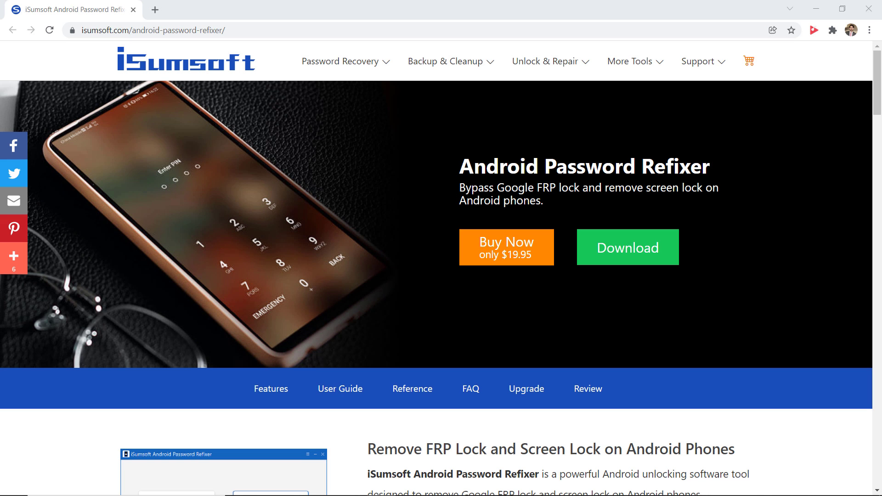
pyautogui.moveTo(597, 208)
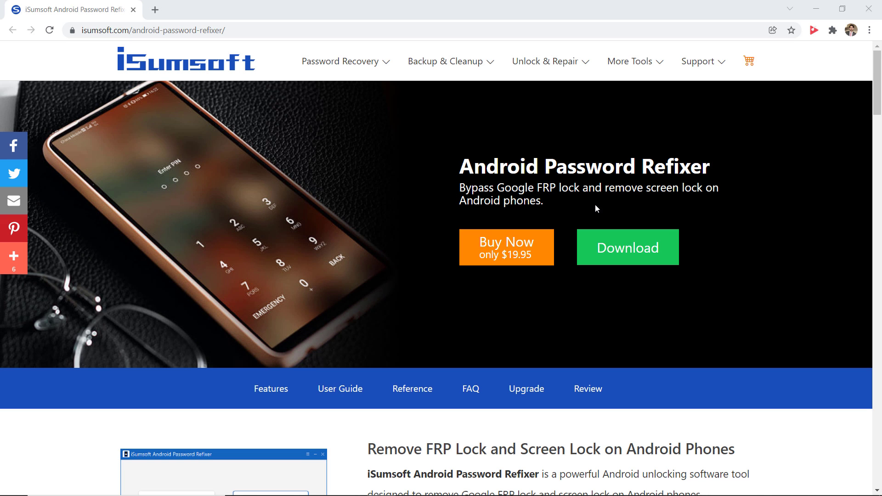
# Step: Scroll down the Android Password Refixer product page and click the green Download button
pyautogui.scroll(-3)
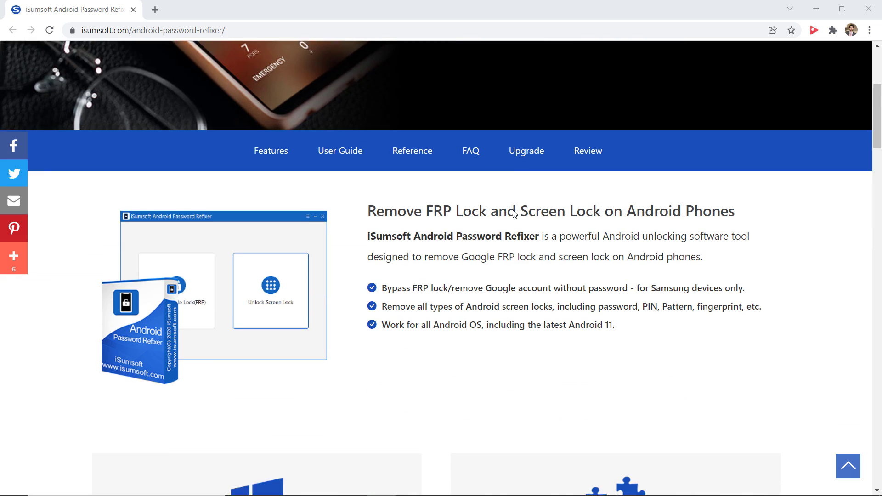
pyautogui.scroll(-3)
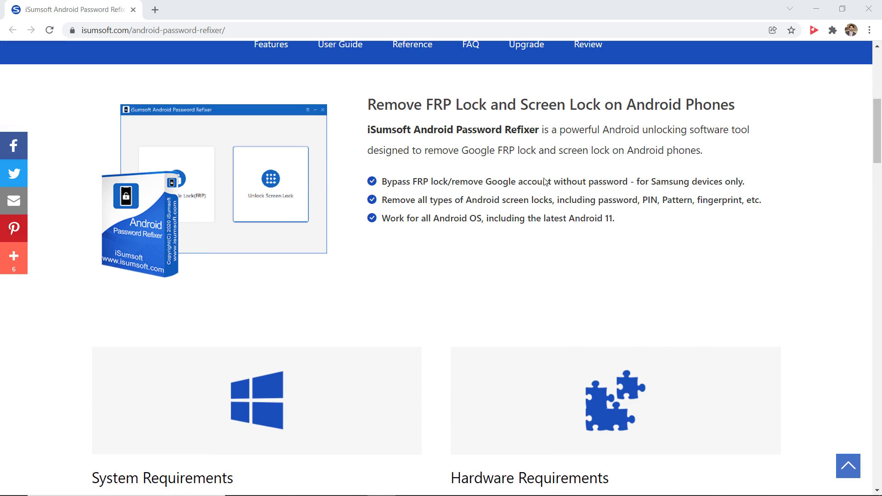
pyautogui.scroll(-3)
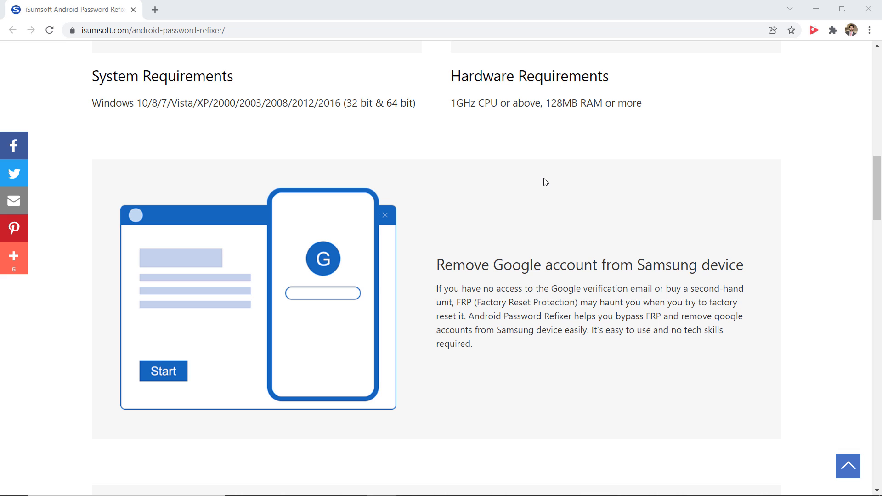
pyautogui.scroll(-3)
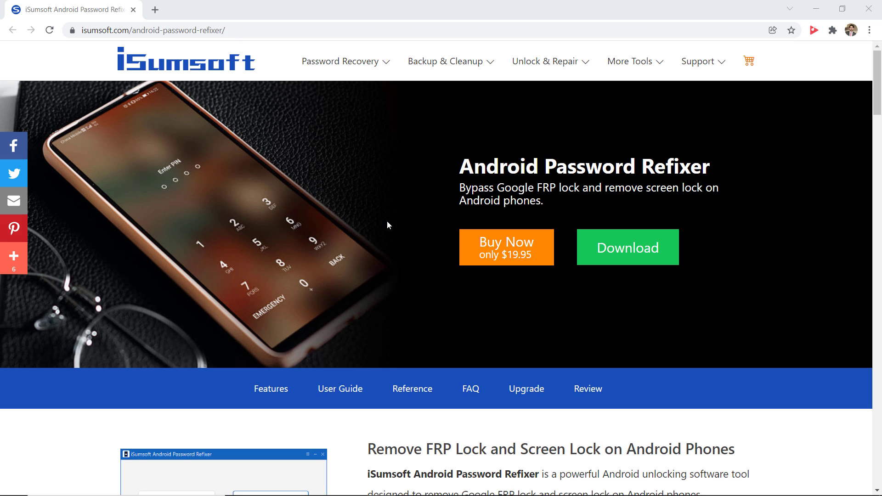
pyautogui.click(627, 247)
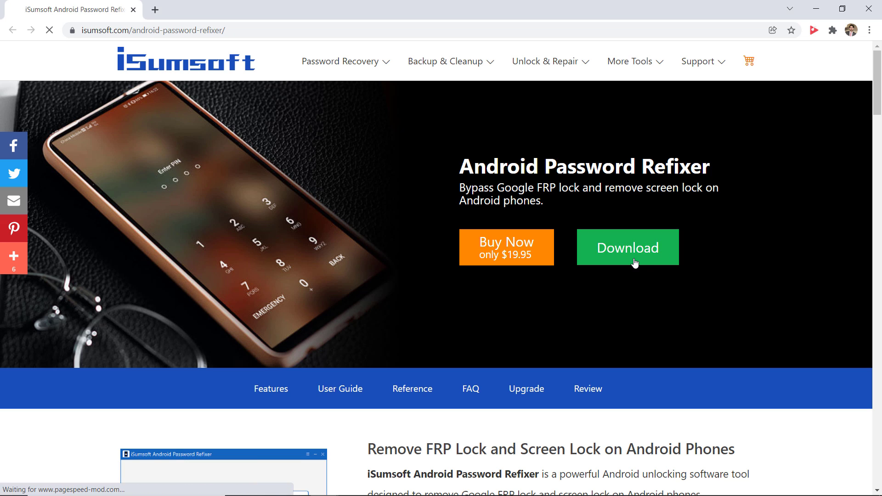
pyautogui.click(627, 248)
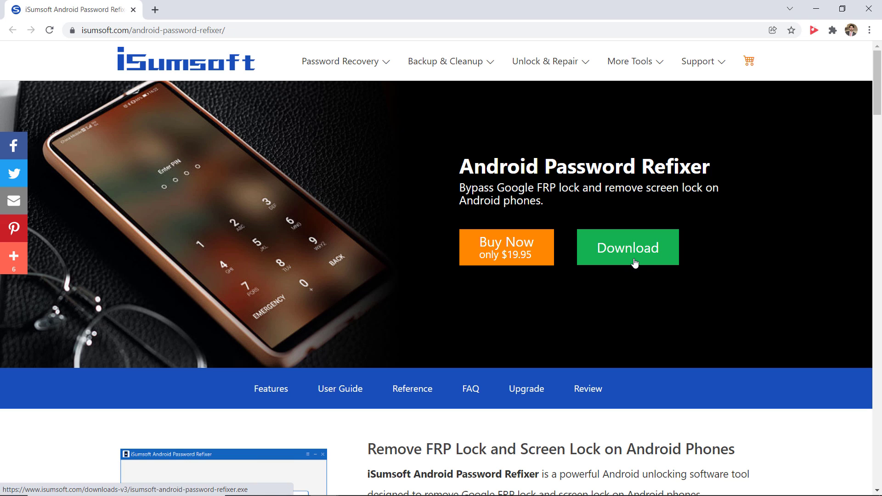
pyautogui.click(627, 248)
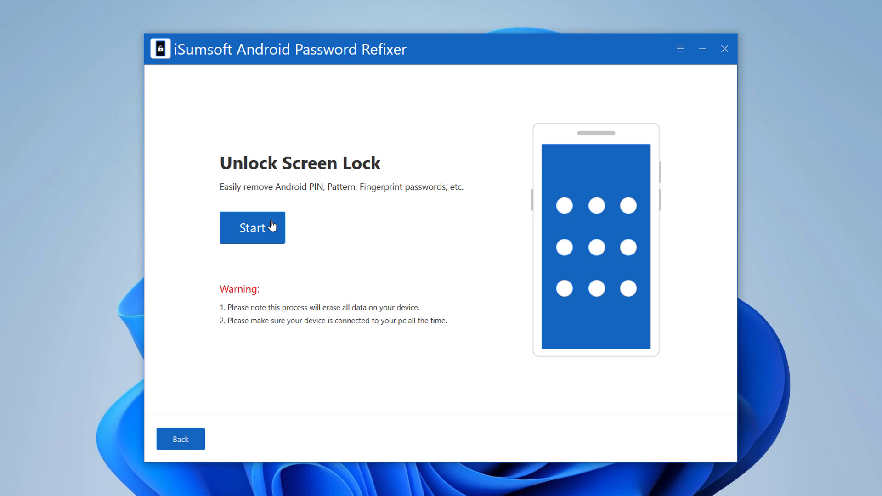
# Step: Click Start on the Unlock Screen Lock page to begin removing the phone's lock
pyautogui.click(252, 228)
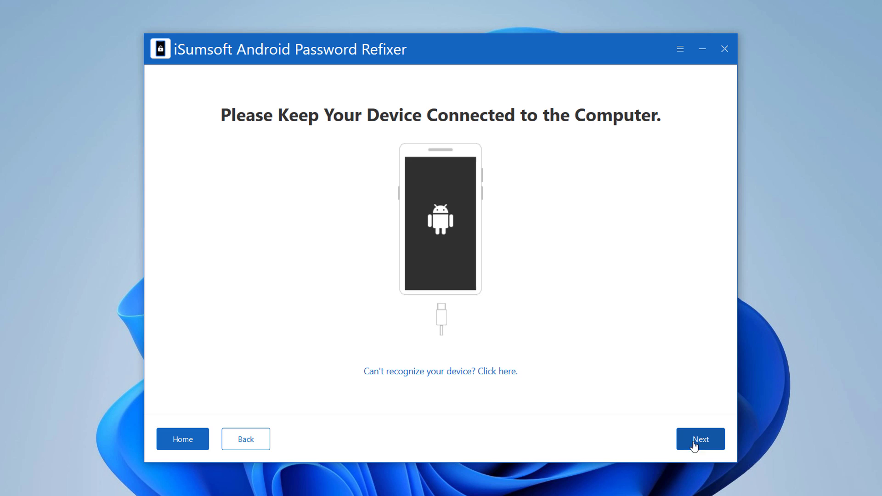
# Step: Continue past the keep-connected notice, select Samsung as the device brand, and start
pyautogui.click(700, 439)
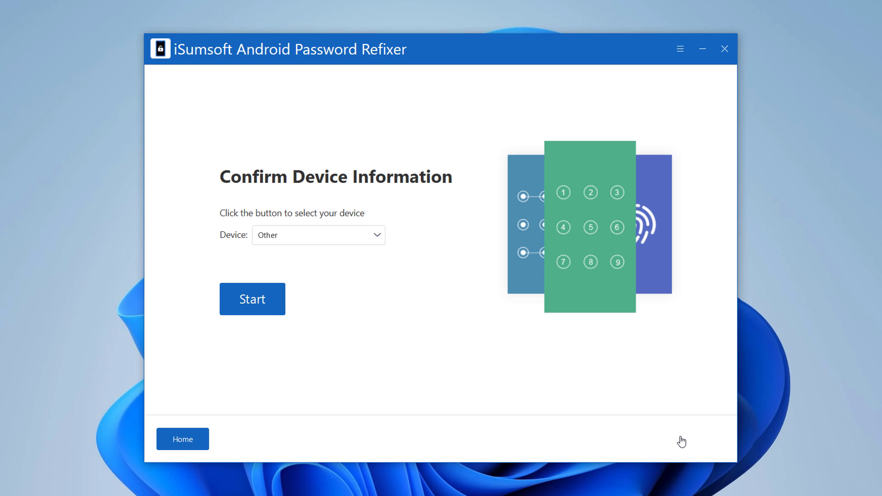
pyautogui.moveTo(283, 223)
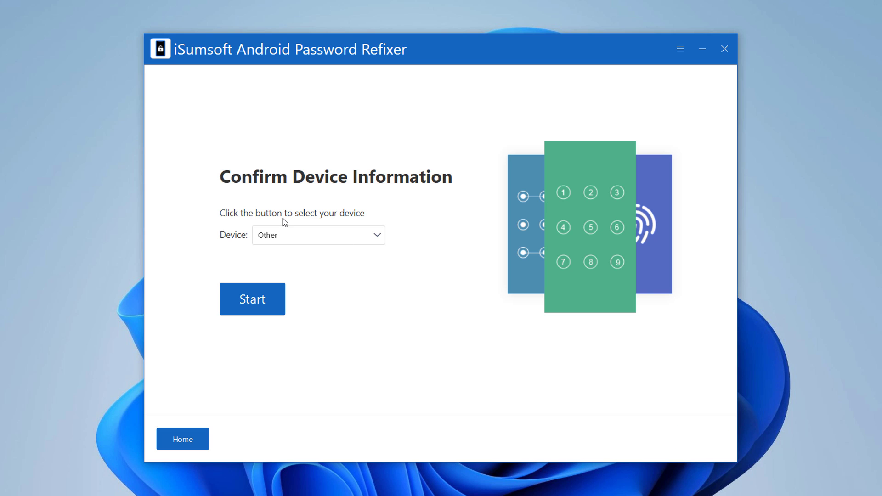
pyautogui.click(318, 235)
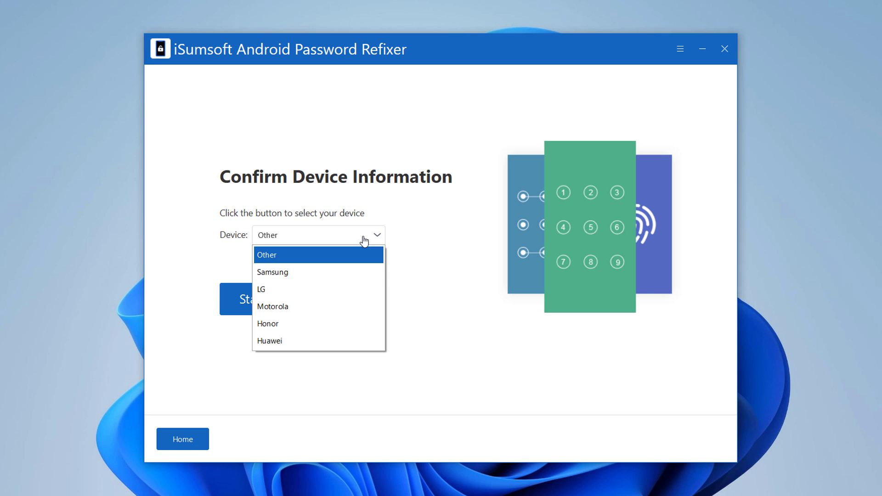
pyautogui.moveTo(363, 266)
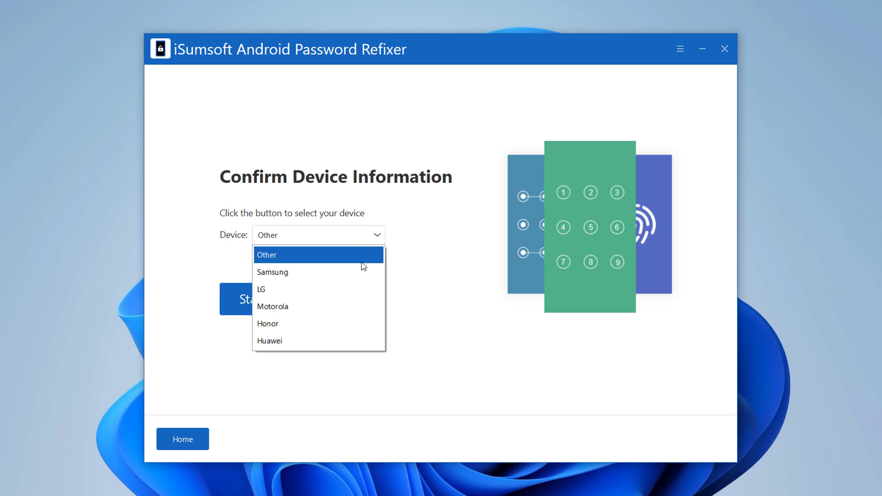
pyautogui.moveTo(272, 272)
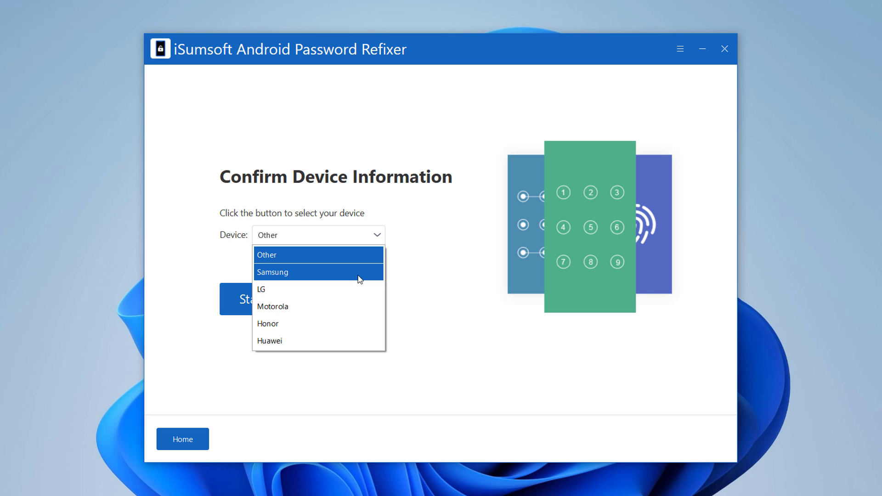
pyautogui.click(272, 272)
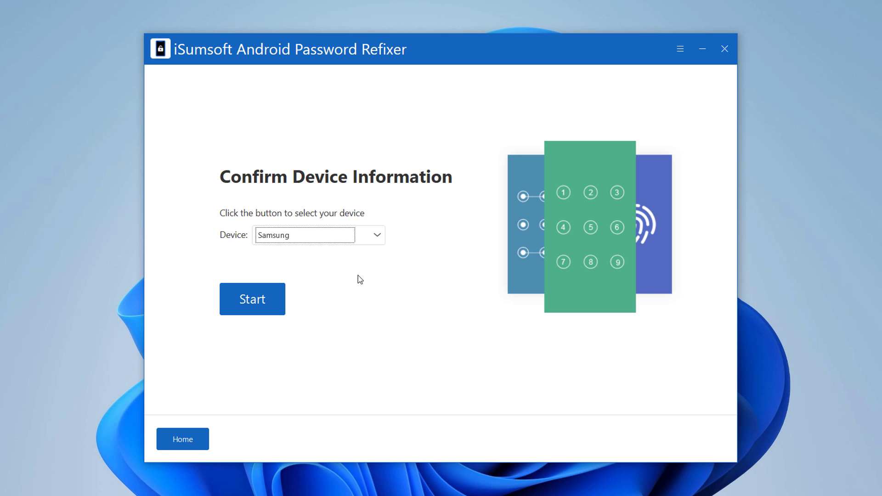
pyautogui.moveTo(276, 305)
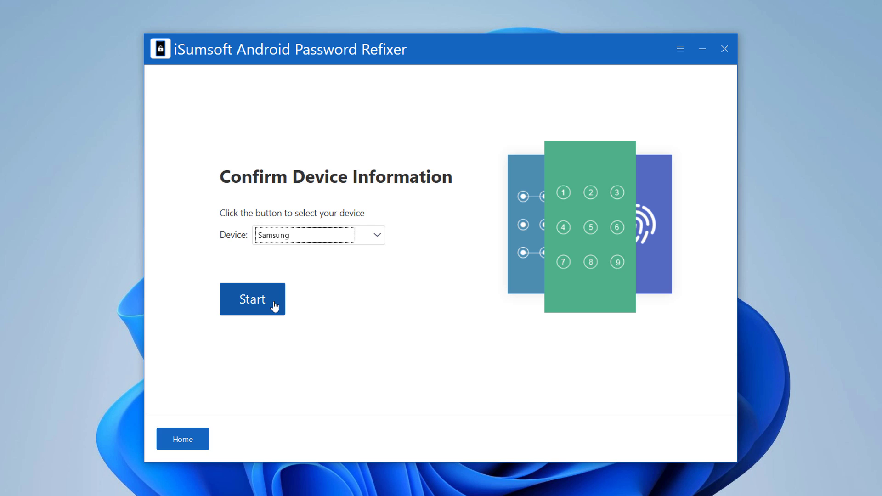
pyautogui.click(252, 299)
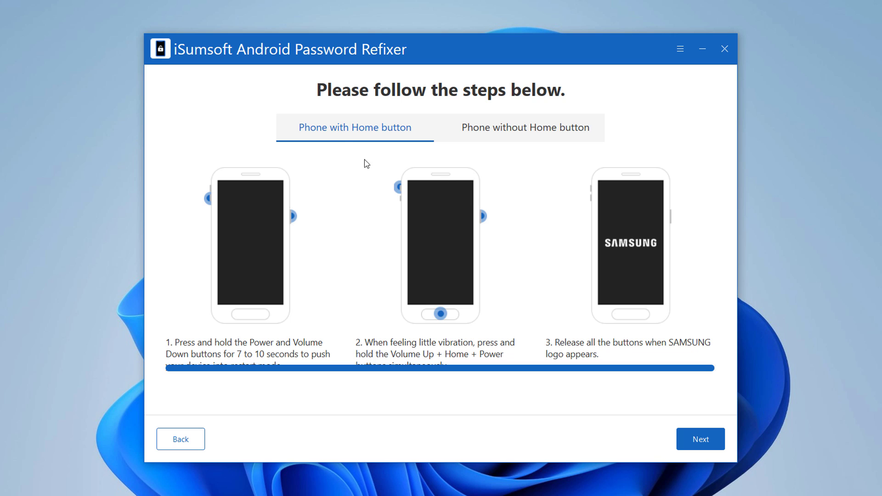
# Step: Switch to the 'Phone without Home button' restart instructions
pyautogui.click(525, 127)
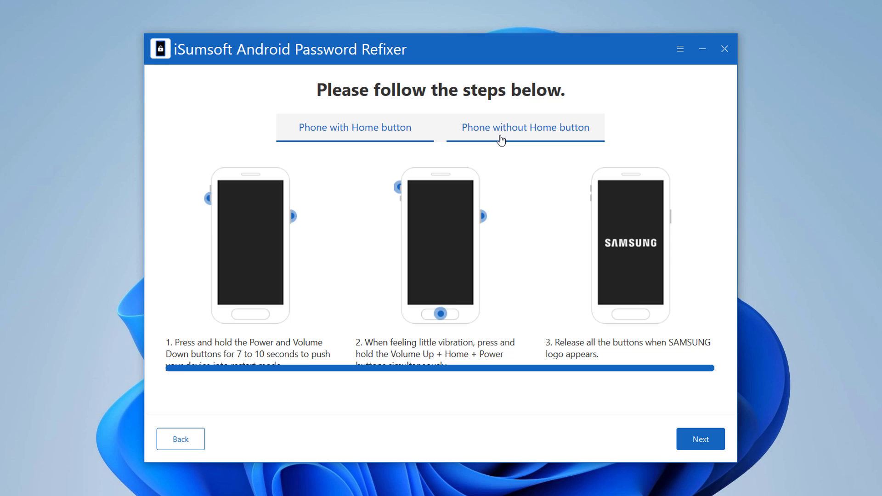
pyautogui.click(524, 128)
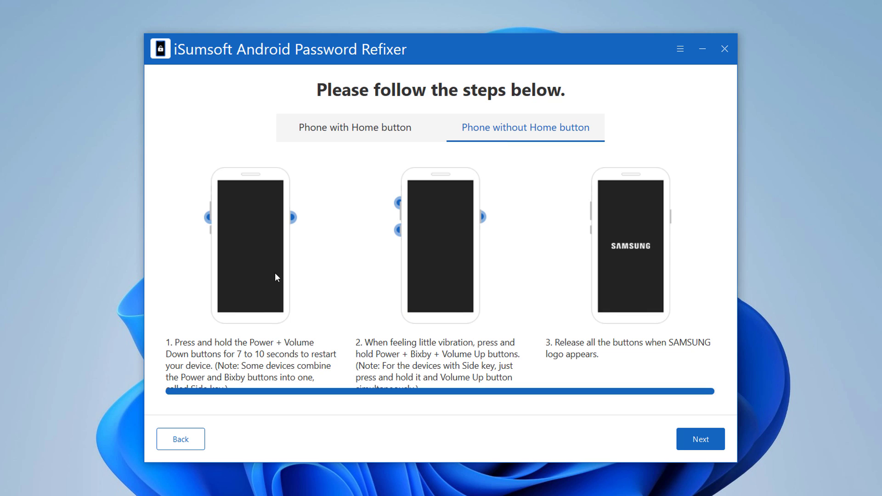
pyautogui.moveTo(238, 255)
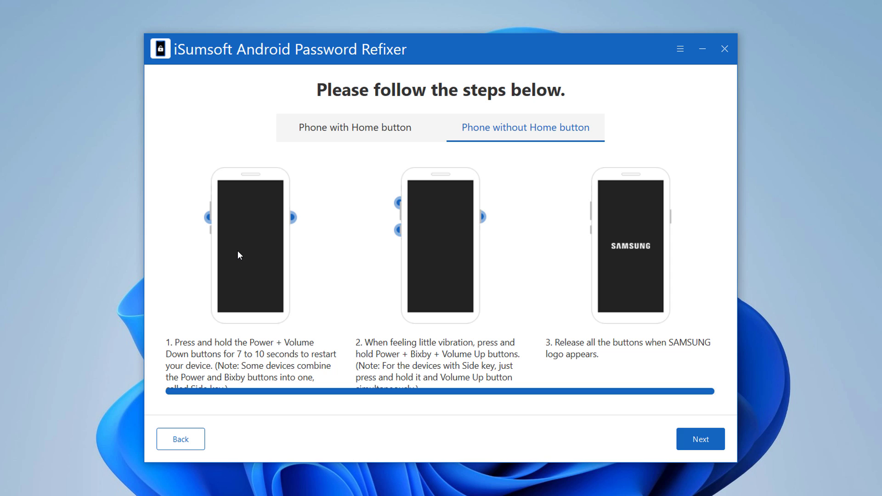
pyautogui.moveTo(434, 259)
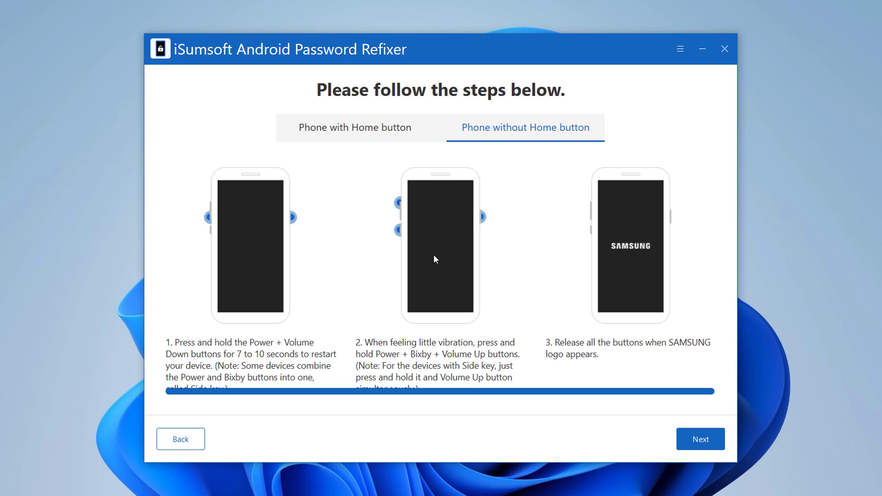
pyautogui.moveTo(639, 272)
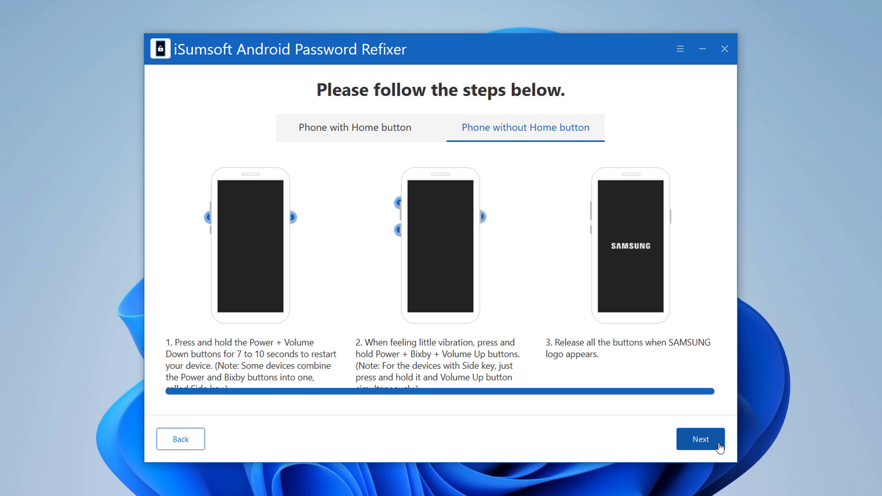
# Step: Advance to the wipe data/factory reset, Yes, and reboot system now steps
pyautogui.click(700, 439)
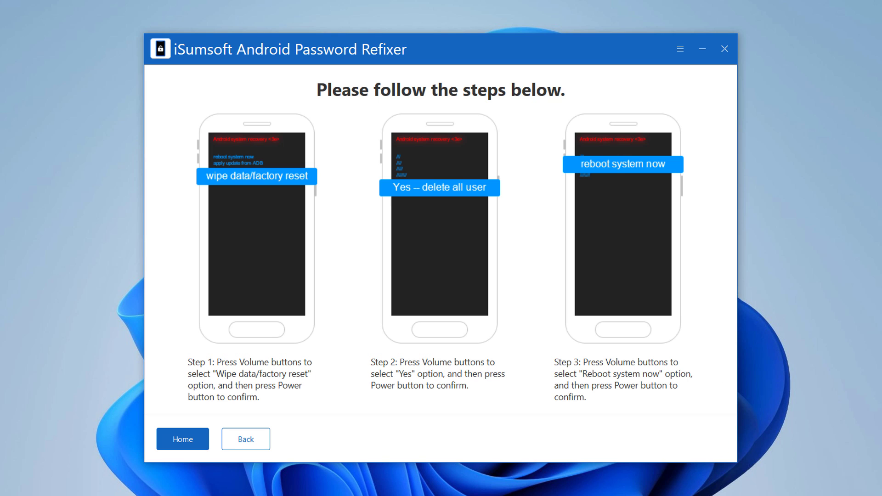
pyautogui.moveTo(483, 280)
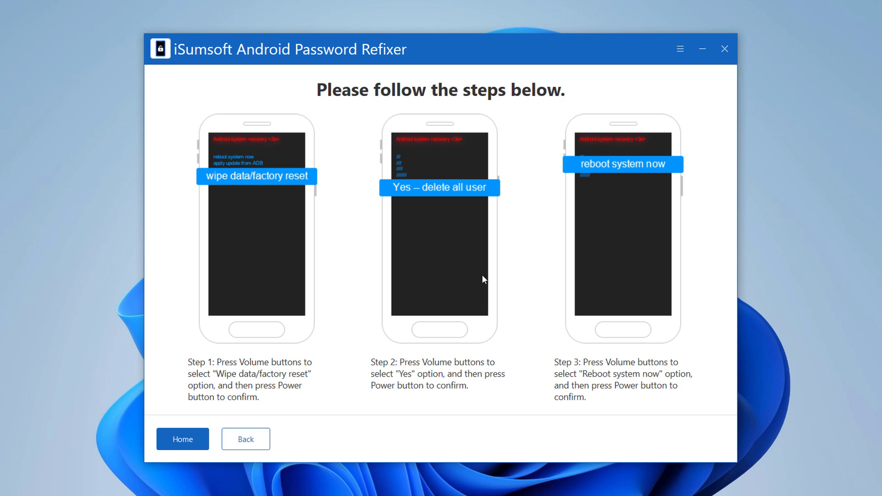
pyautogui.moveTo(232, 216)
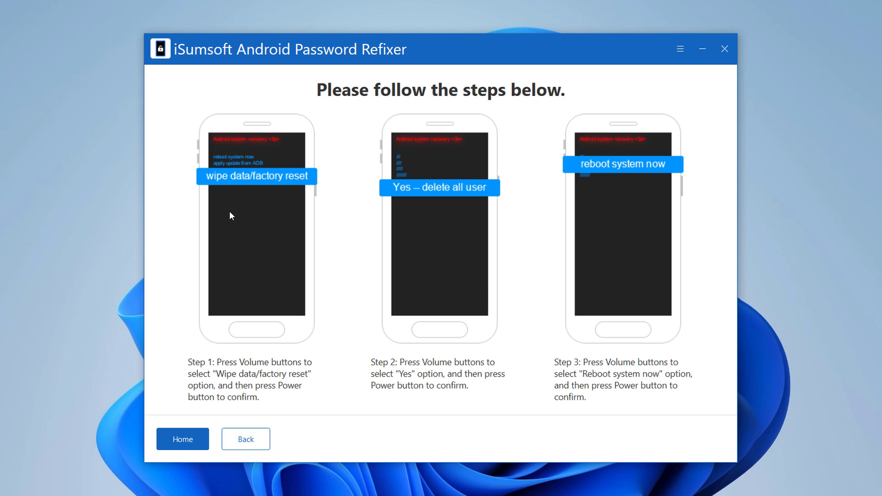
pyautogui.moveTo(260, 219)
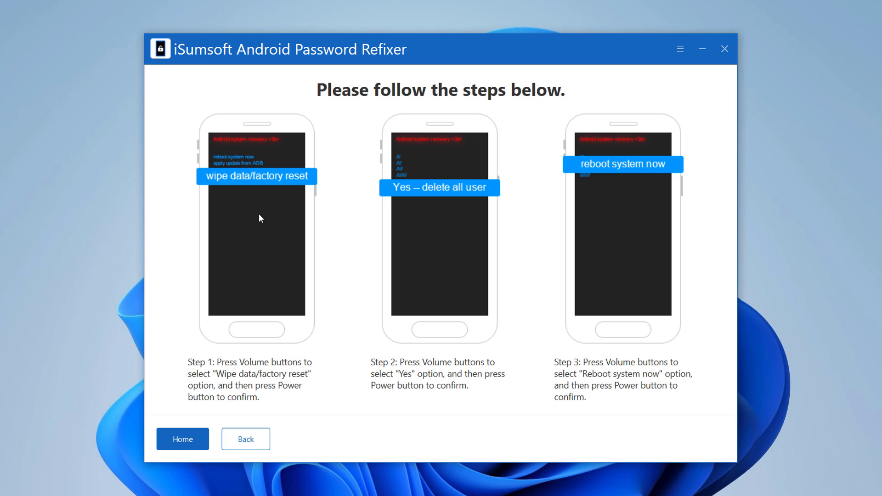
pyautogui.moveTo(446, 219)
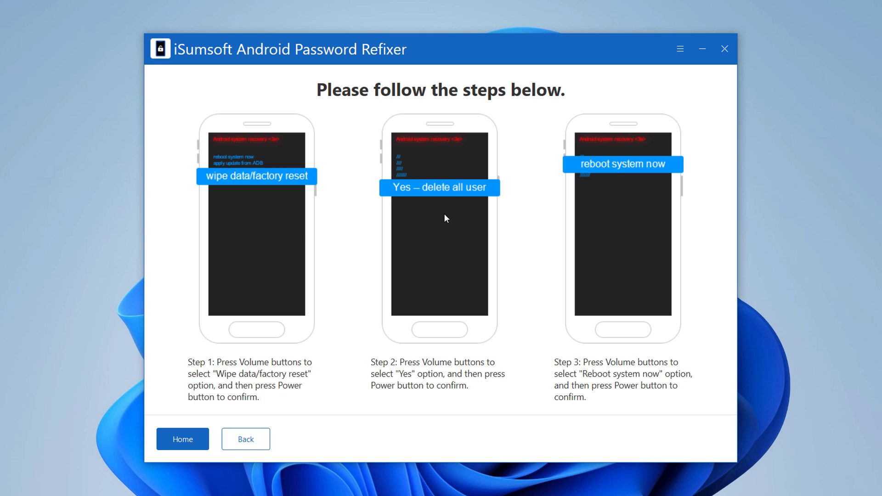
pyautogui.moveTo(444, 221)
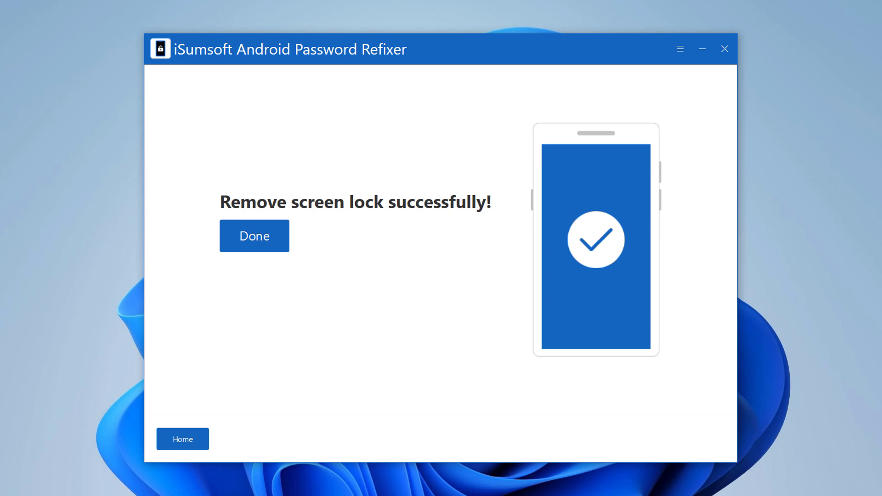
pyautogui.moveTo(365, 214)
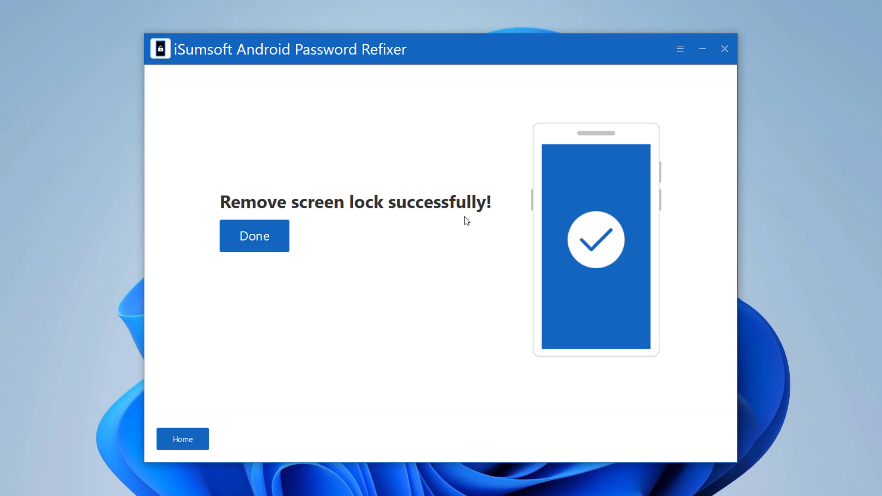
pyautogui.moveTo(471, 218)
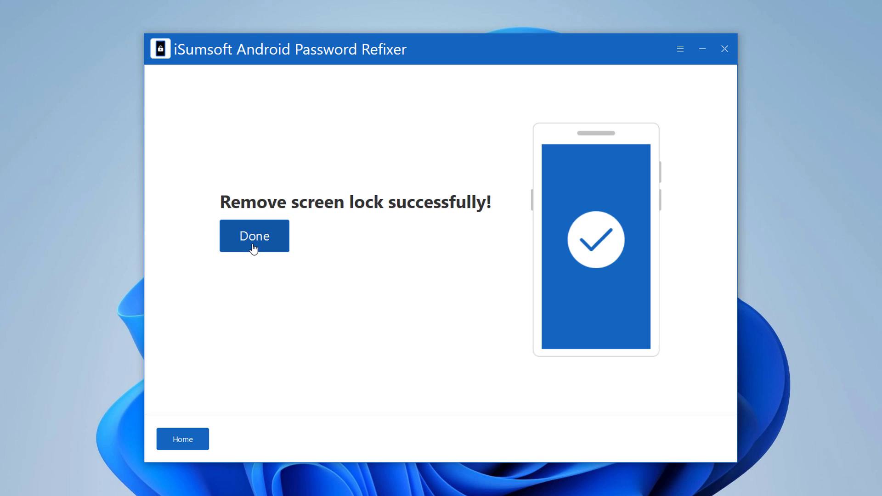
pyautogui.moveTo(246, 258)
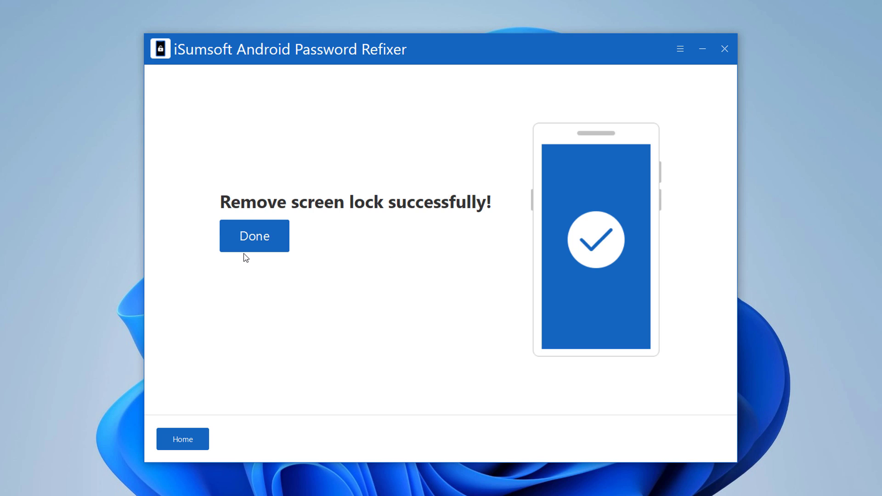